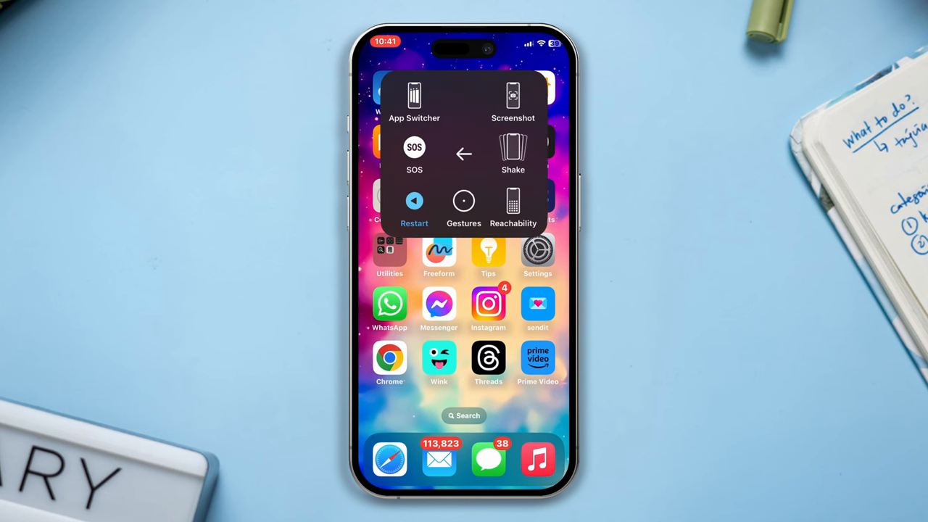
Restart the iPhone from AssistiveTouch and confirm the restart
left_click(414, 206)
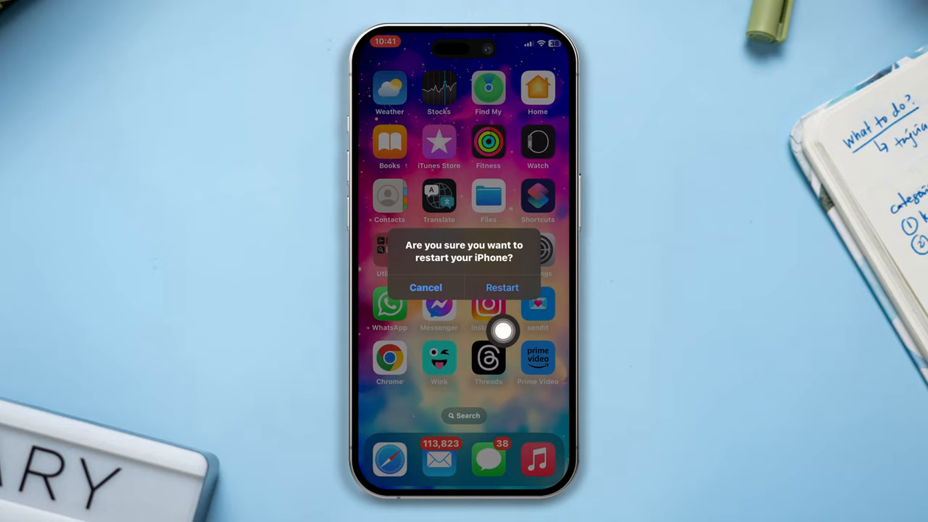
left_click(425, 287)
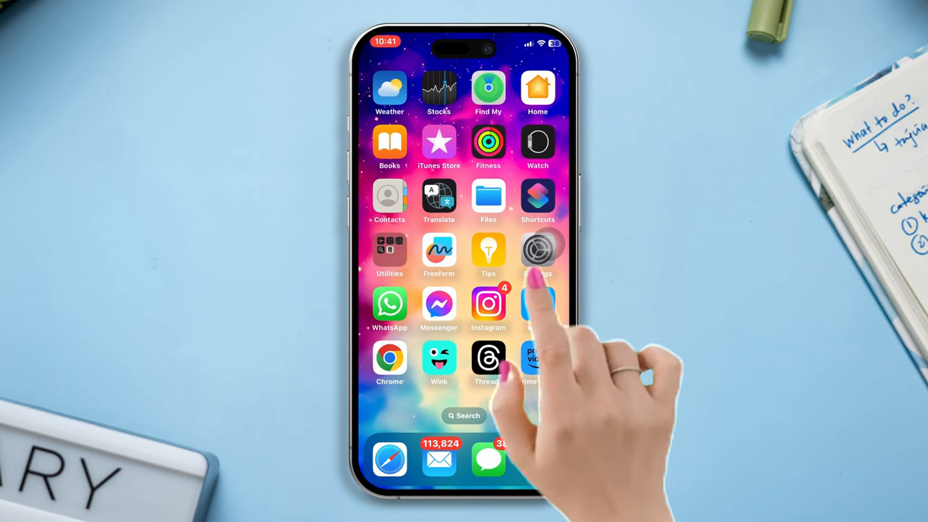
left_click(537, 252)
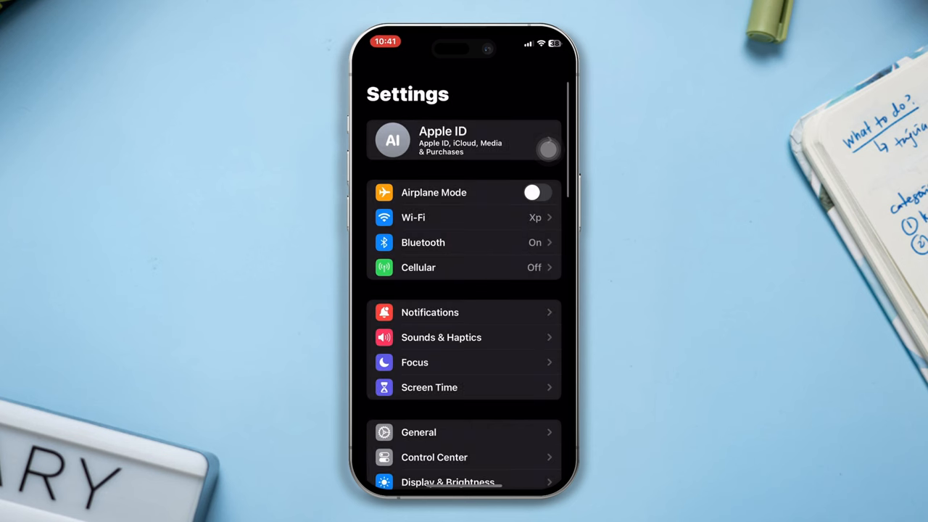
left_click(418, 432)
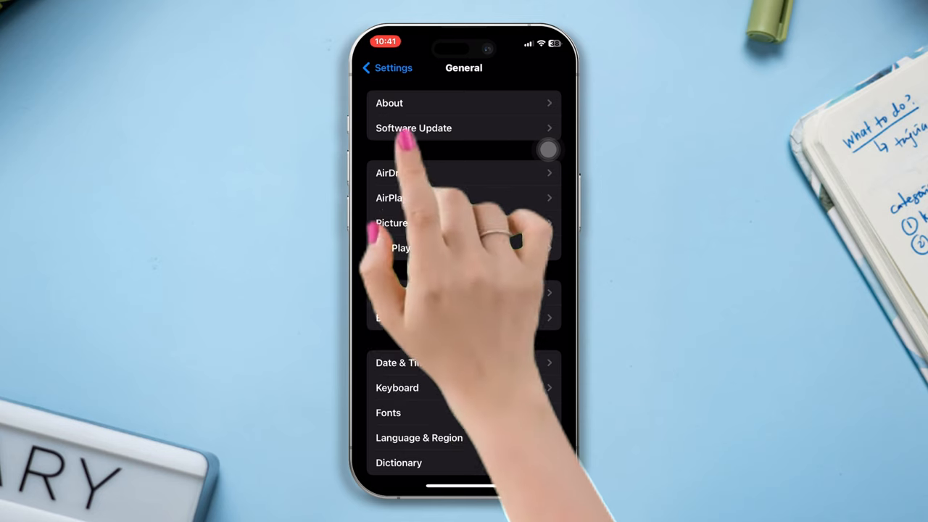
left_click(413, 127)
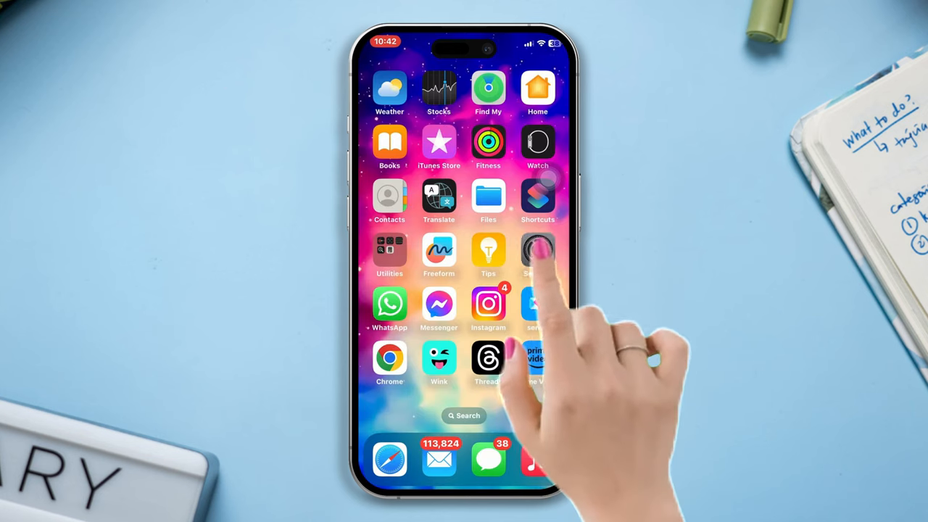
Show the reset options from Settings > General > Transfer or Reset iPhone > Reset
left_click(538, 254)
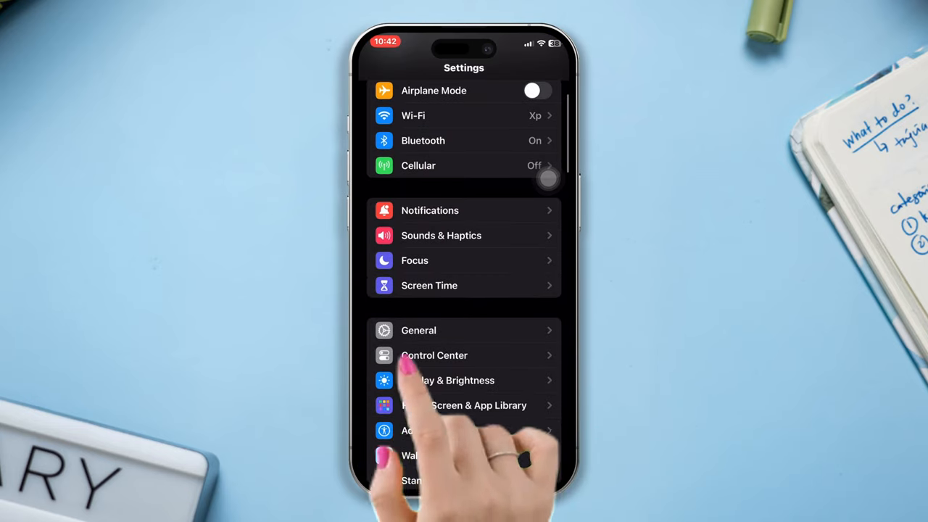
left_click(418, 330)
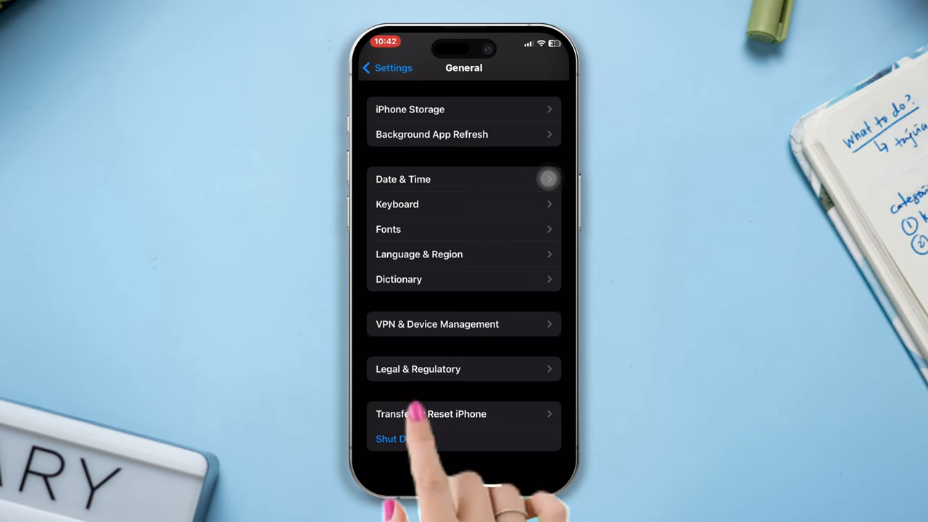
left_click(431, 413)
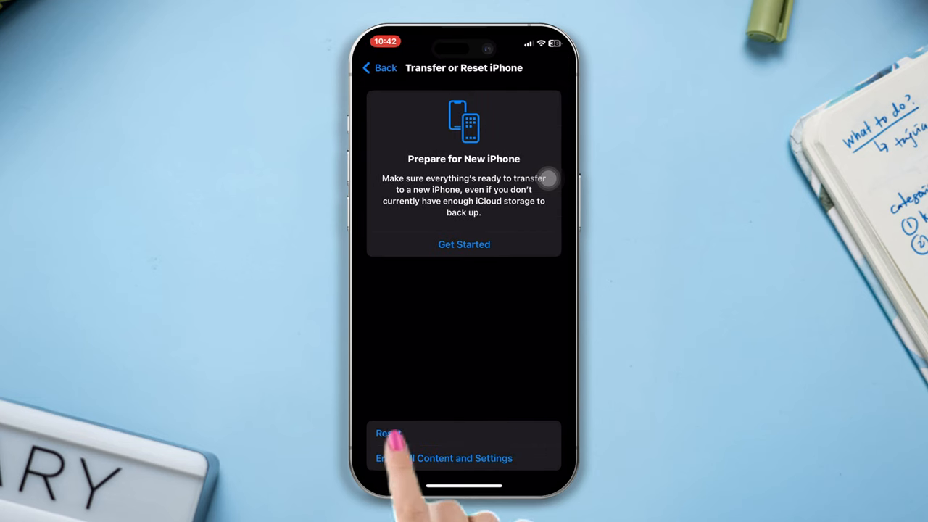
left_click(388, 432)
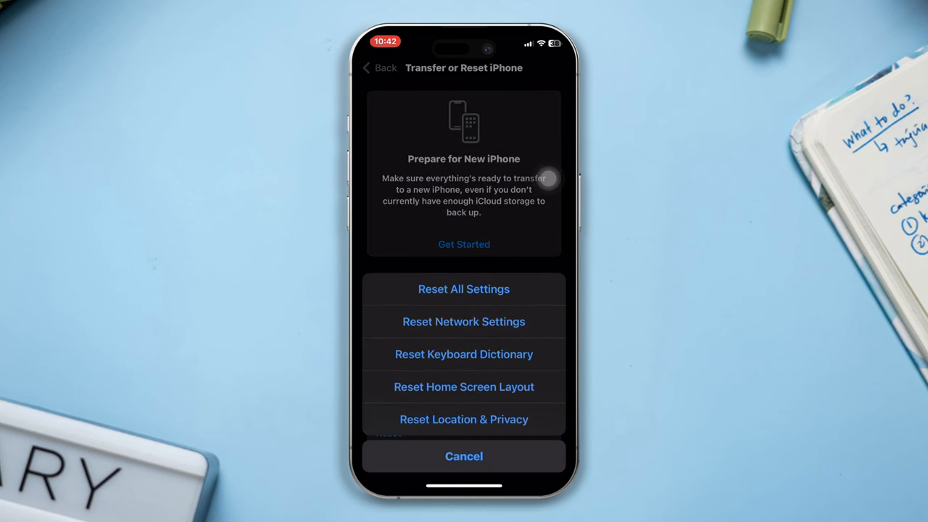
mouse_move(547, 211)
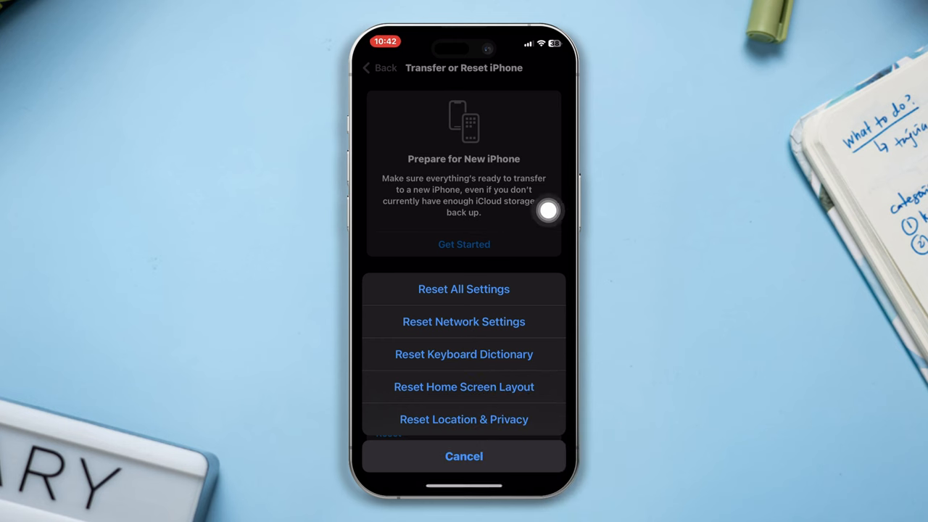